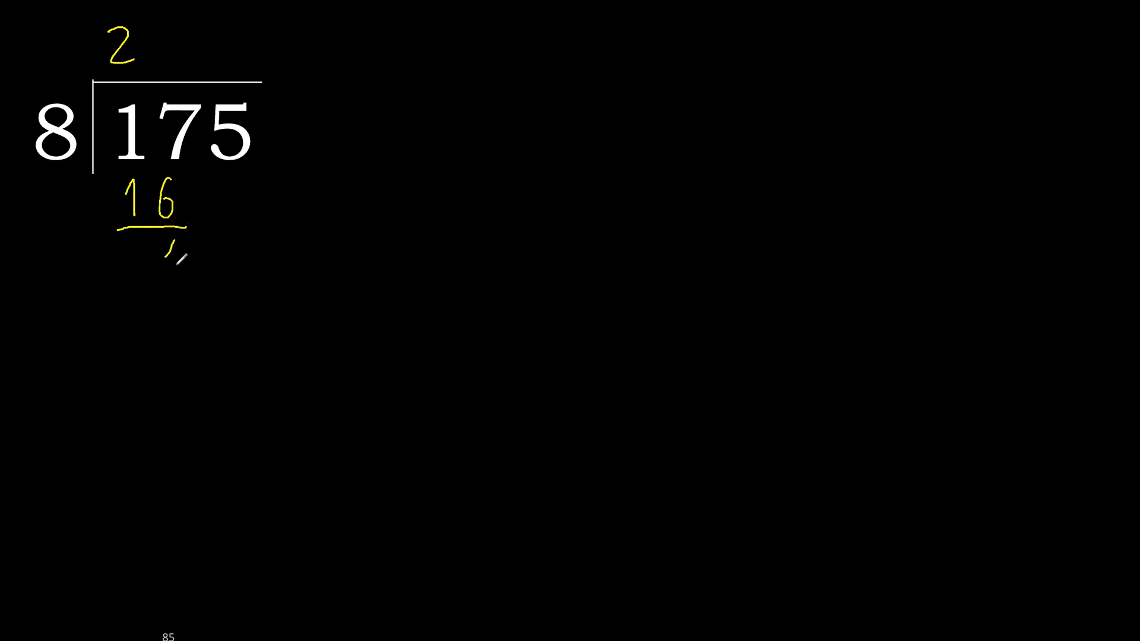
# Form 15, write 1 in the quotient, underline 8 beneath it and write remainder 7.
pyautogui.write('15')
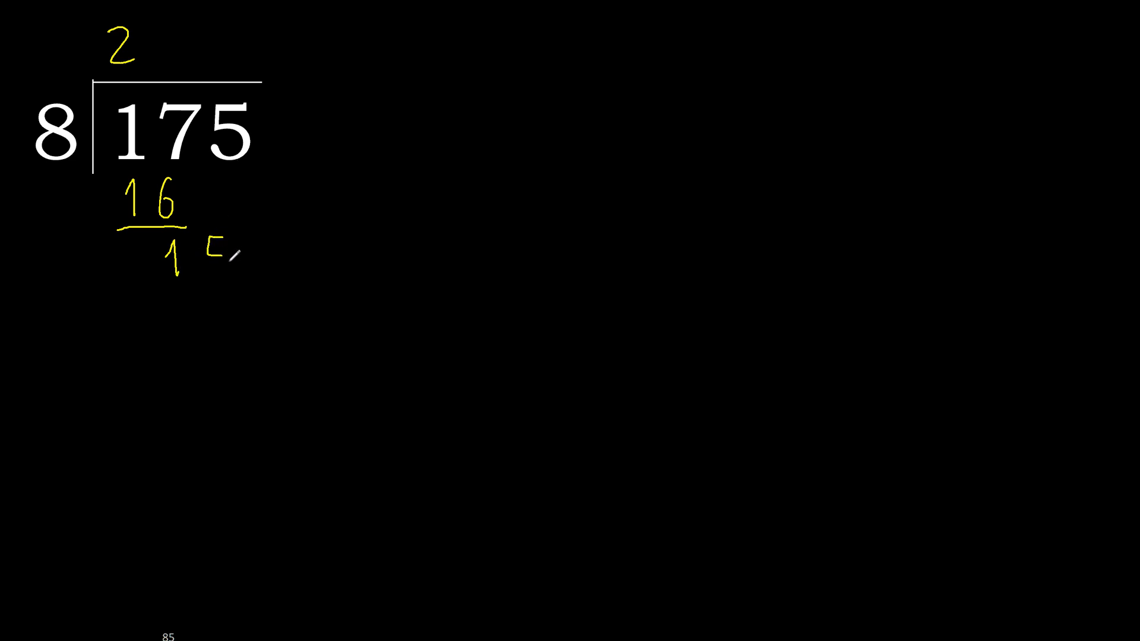
pyautogui.write('5')
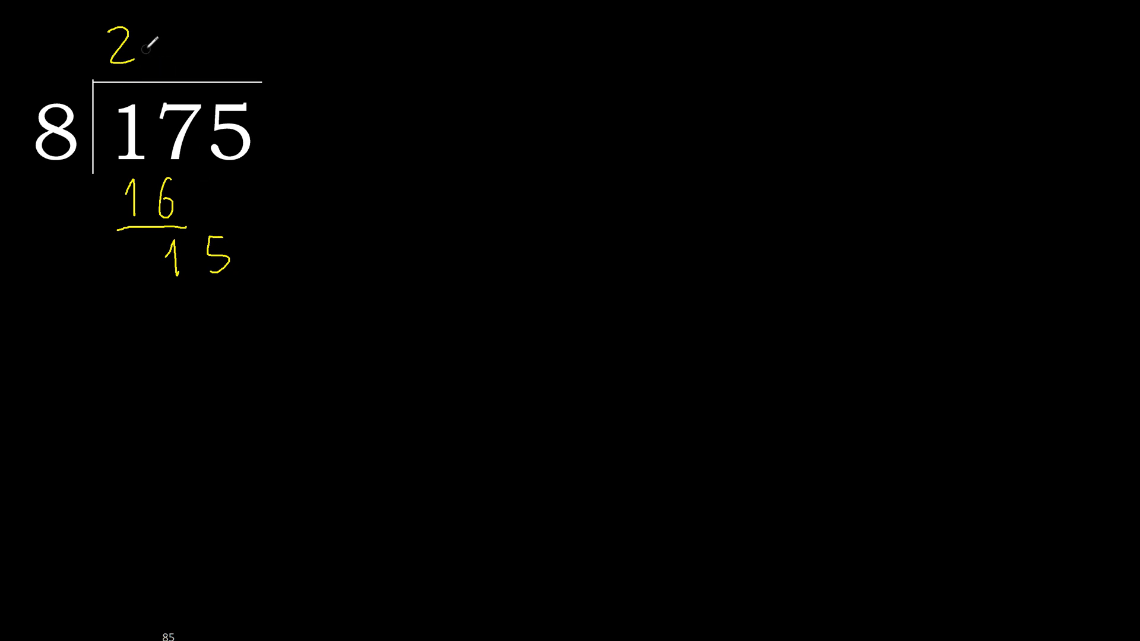
pyautogui.write('1')
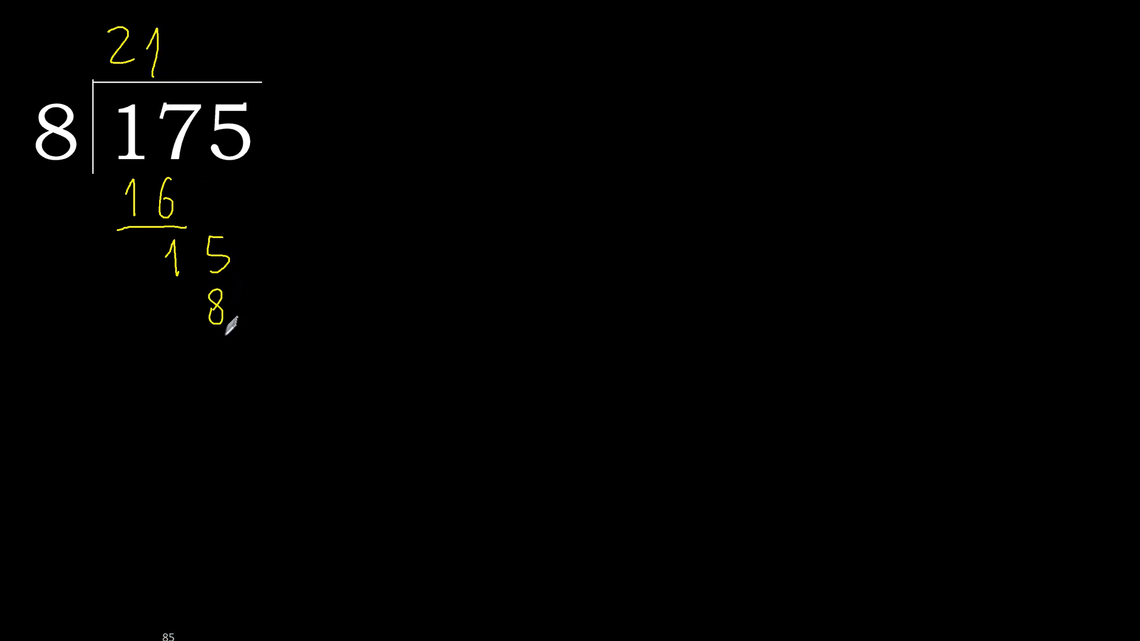
pyautogui.moveTo(156, 331); pyautogui.dragTo(233, 331)
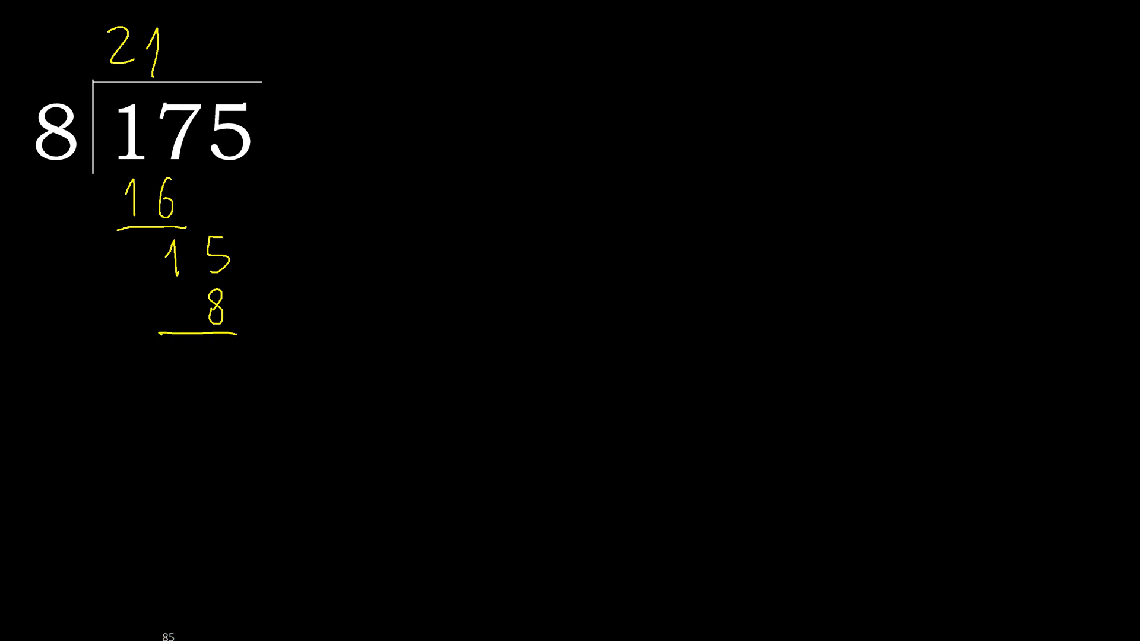
pyautogui.write('7')
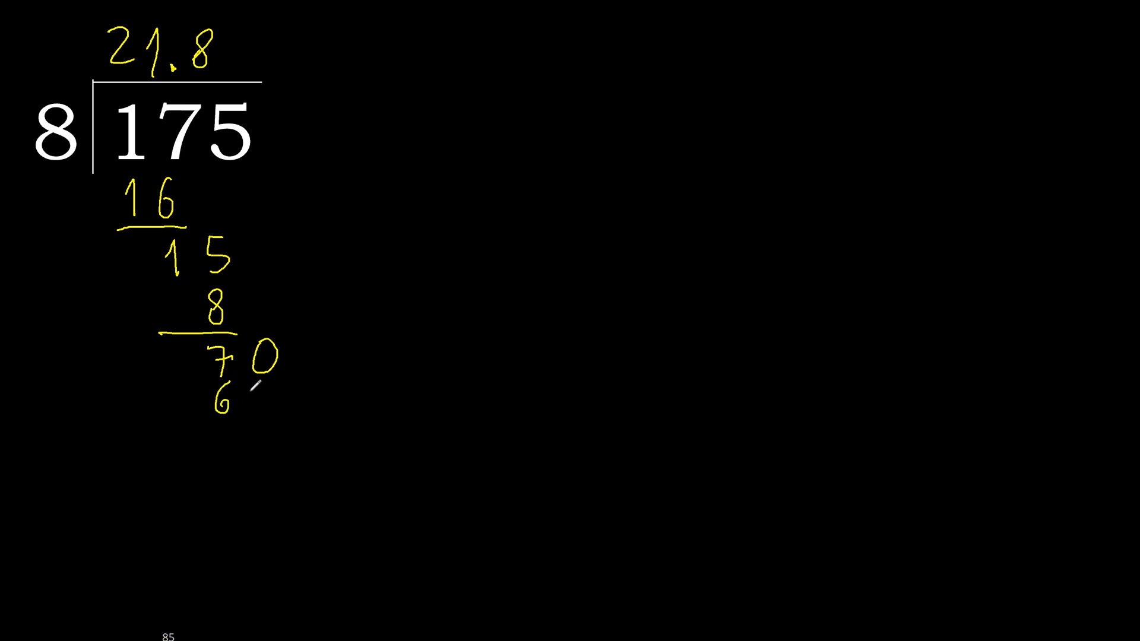
# Write 64 under 70 for the 8 × 8 product after the decimal point.
pyautogui.write('4')
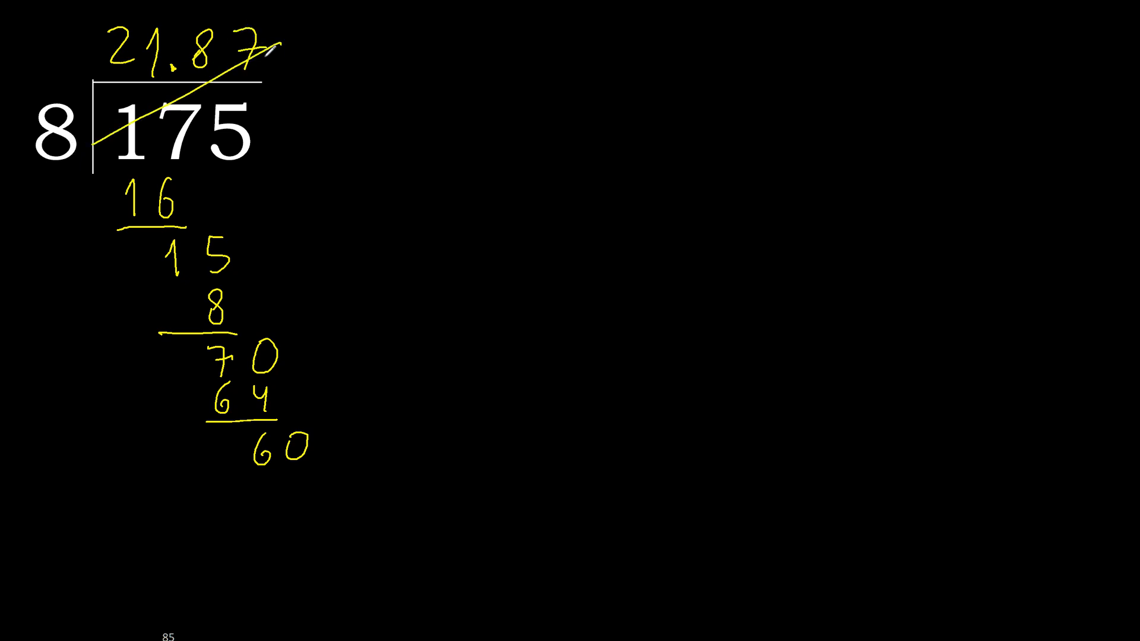
# Write 56 under 60, then 40 minus 40, leaving final remainder 0 for quotient 21.875.
pyautogui.write('5')
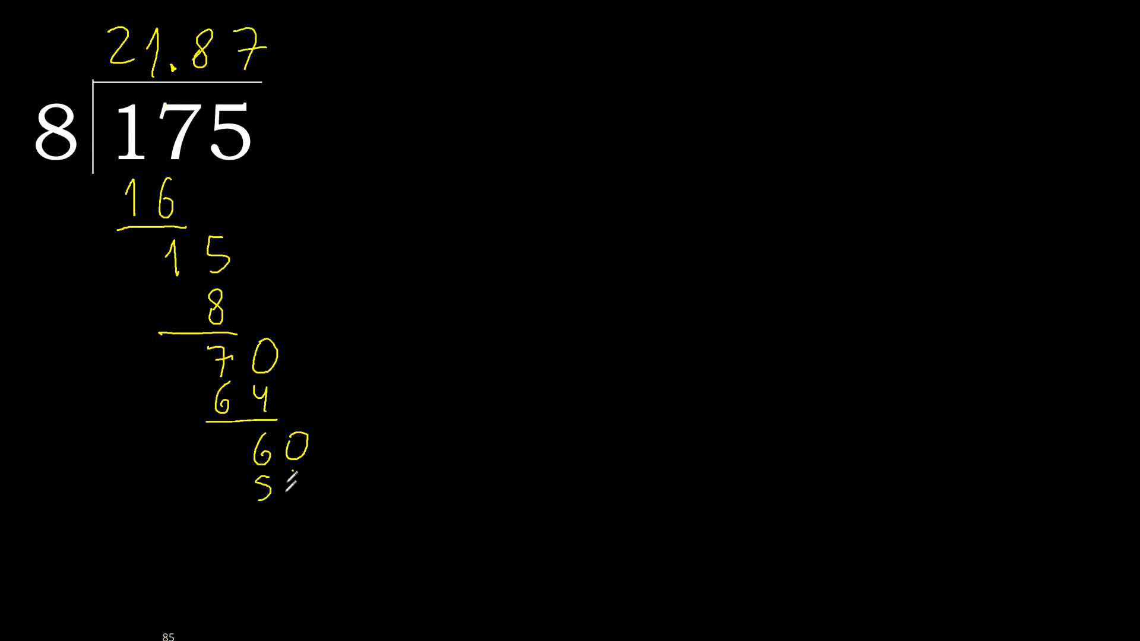
pyautogui.write('6')
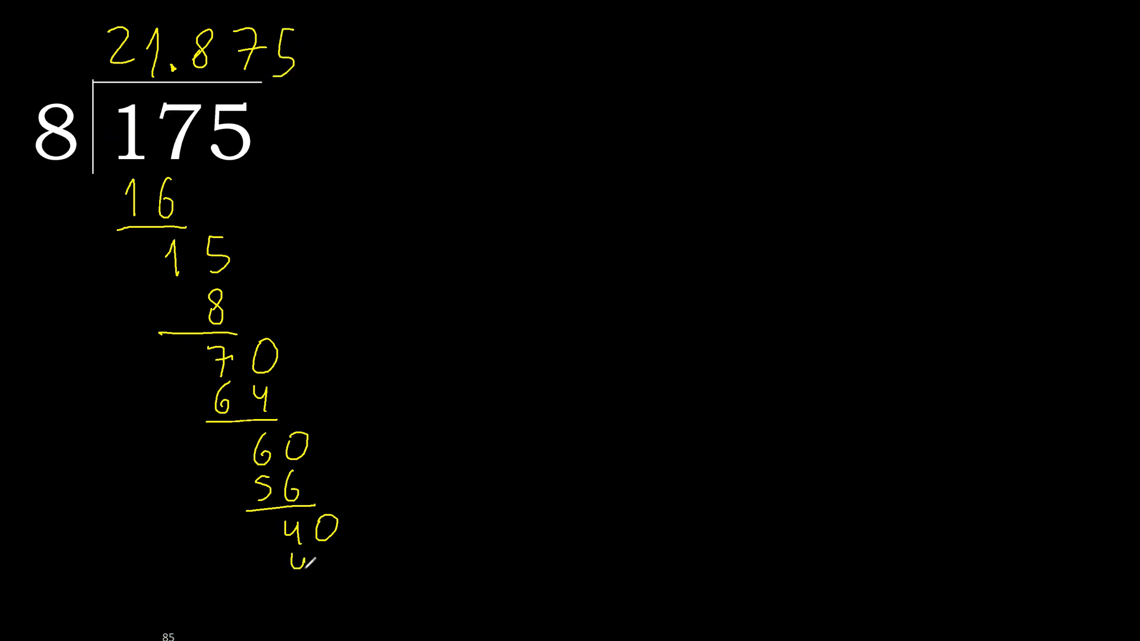
pyautogui.write('40')
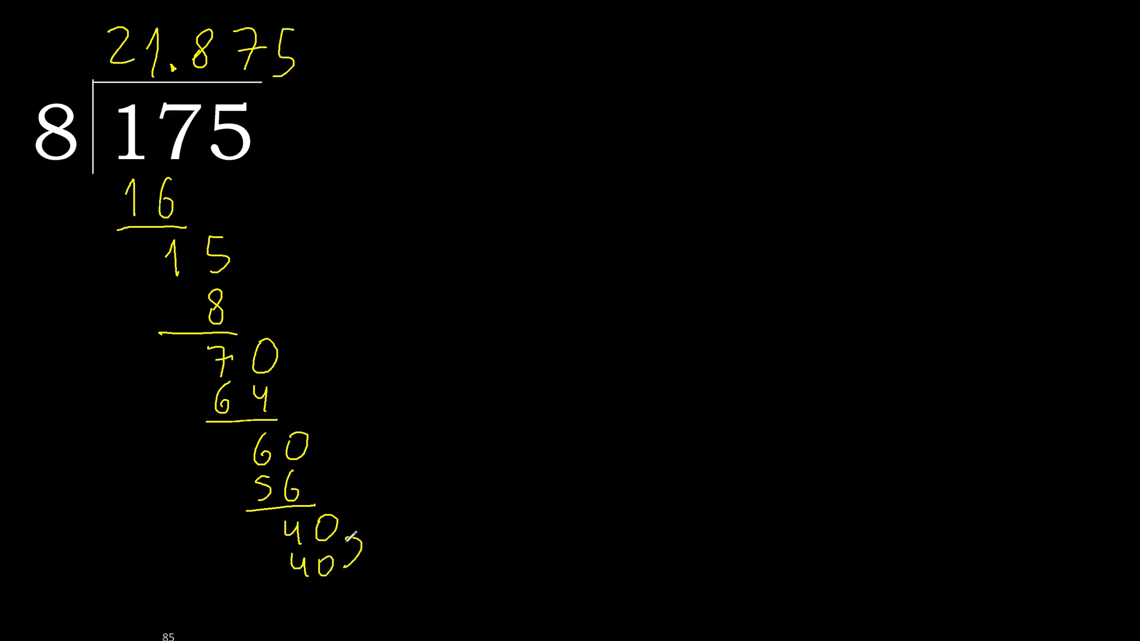
pyautogui.write('0')
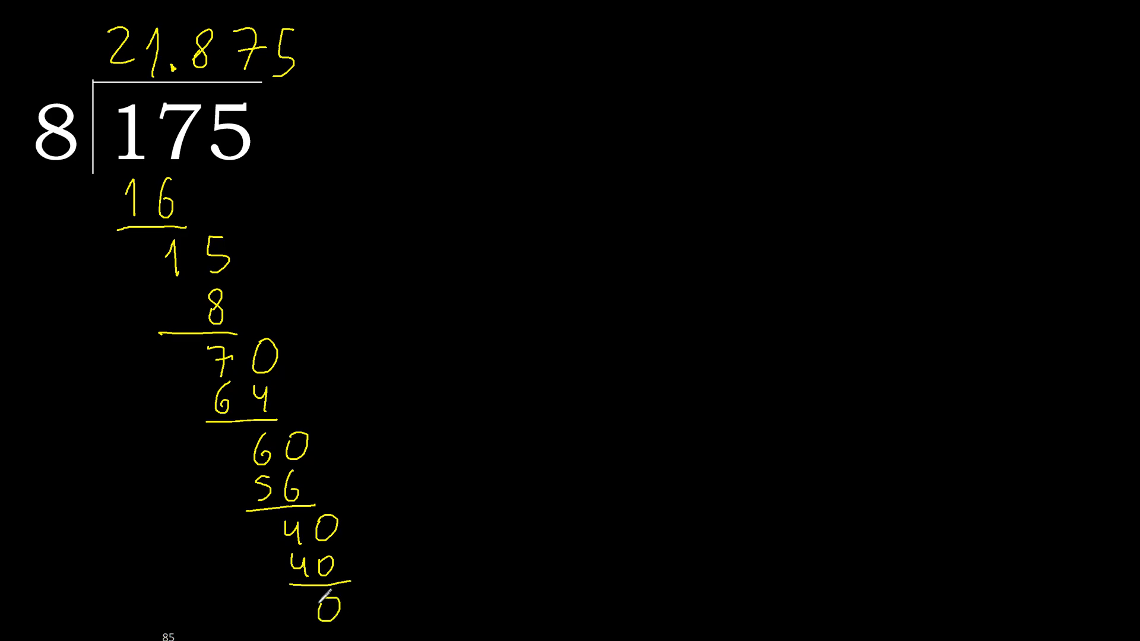